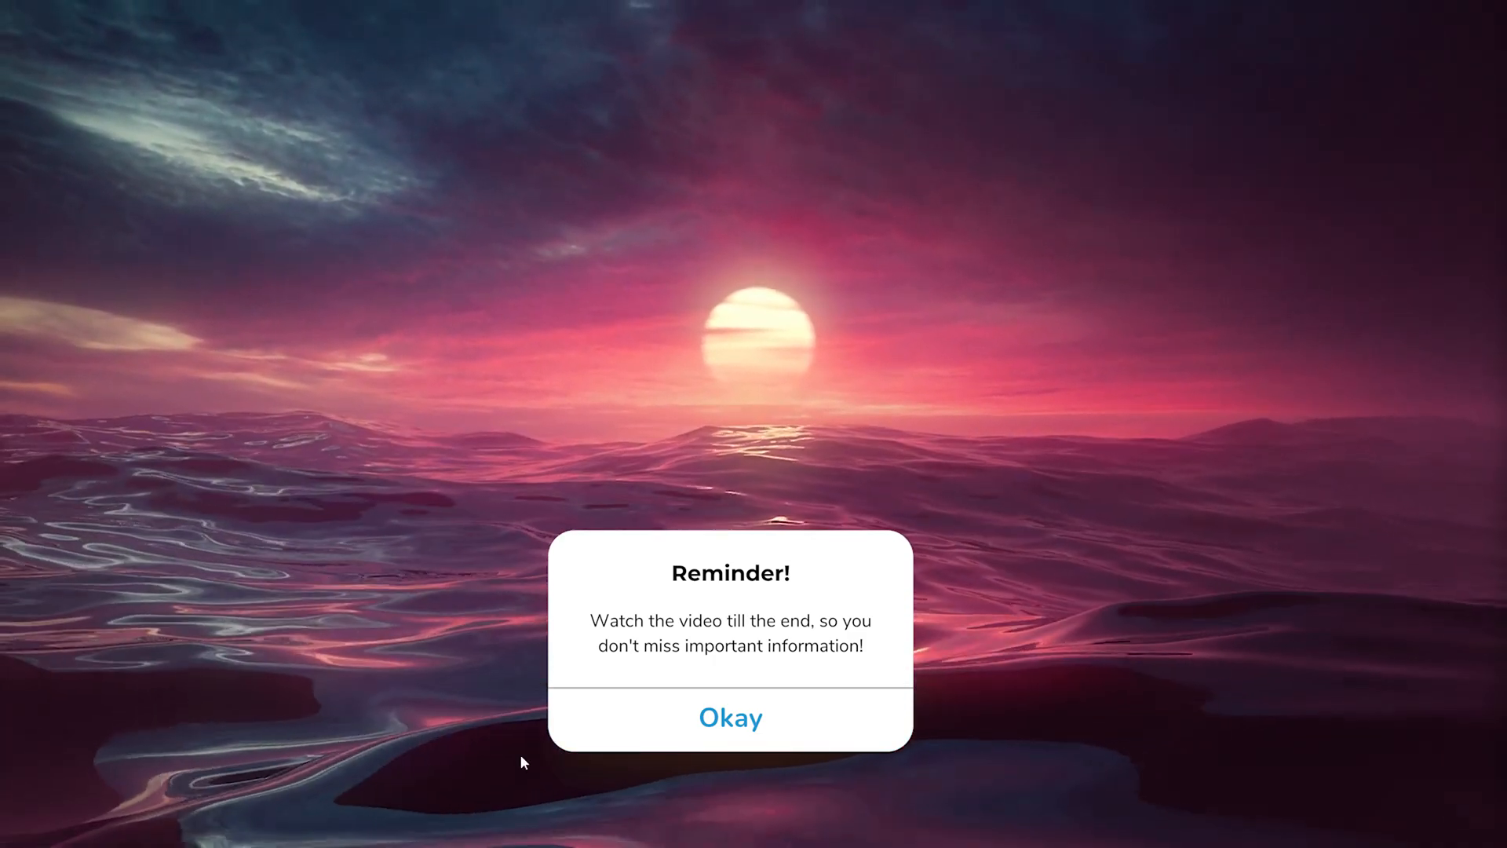
Dismiss the reminder pop-up and reach the Connections page in User Settings
click(730, 716)
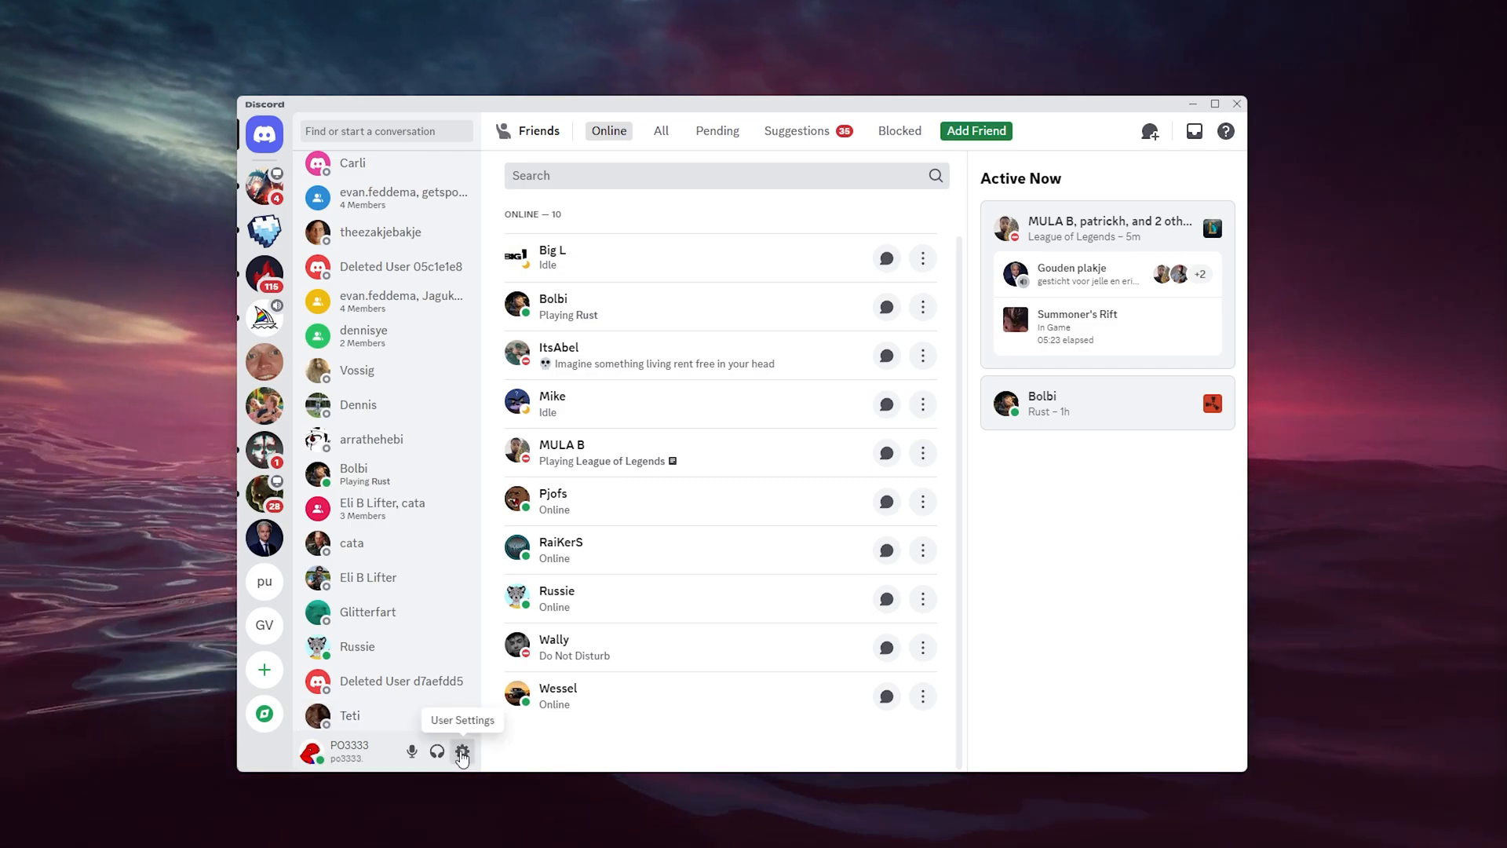
click(461, 752)
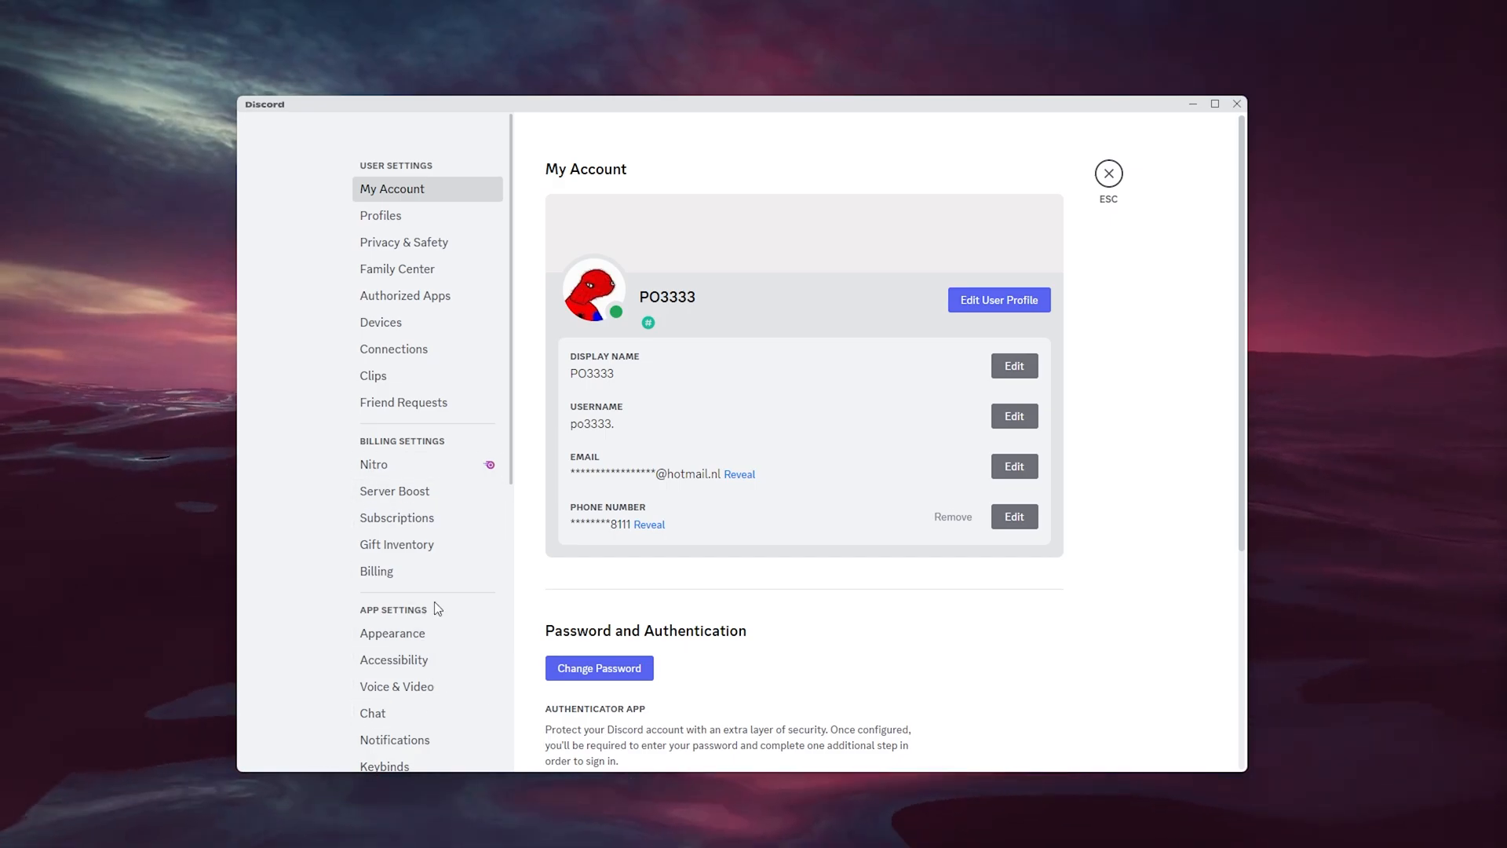
mouse_move(405, 349)
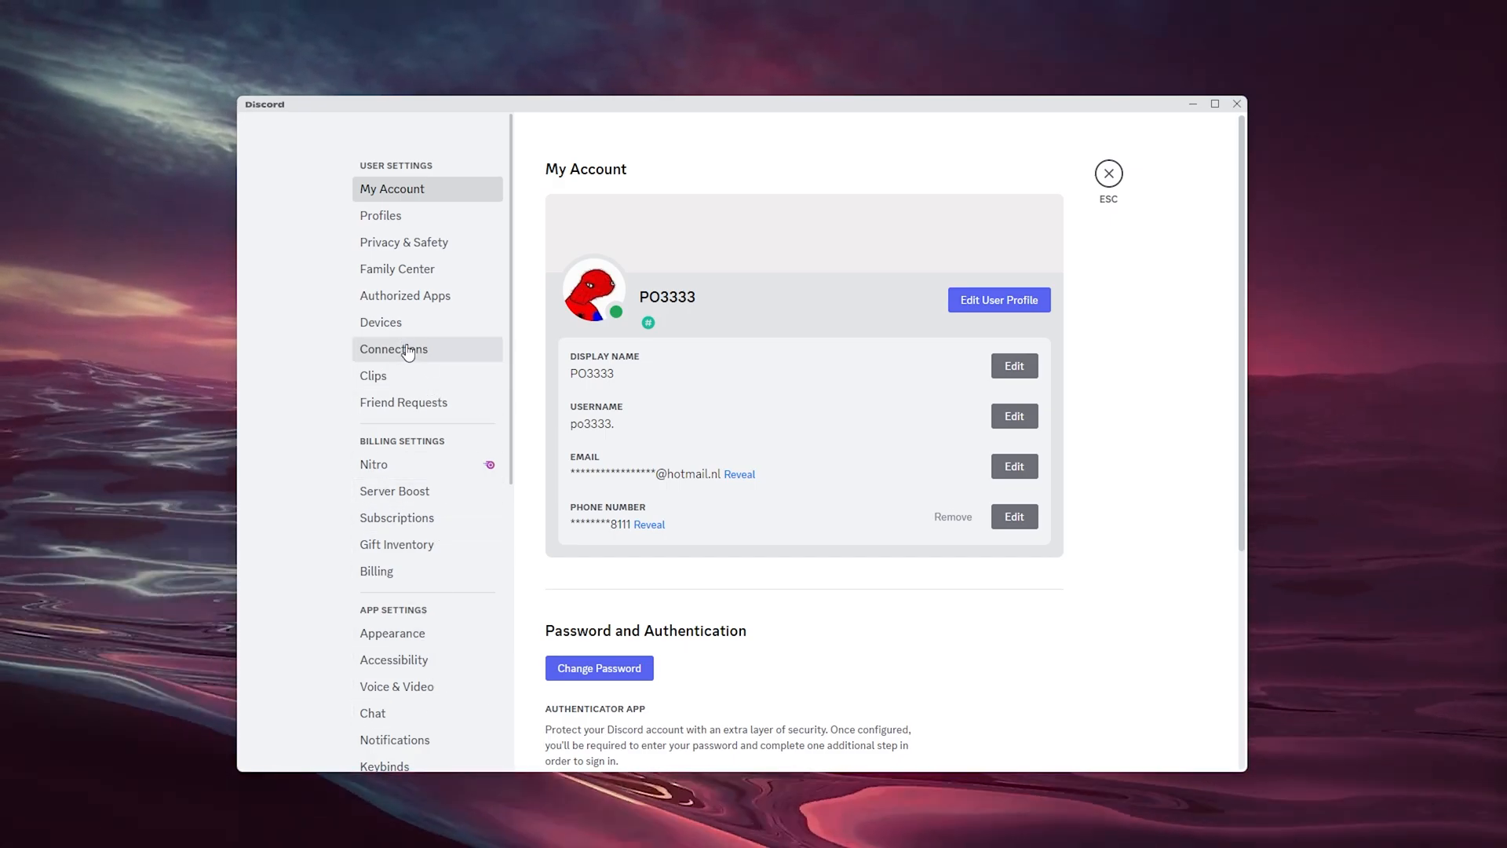
click(392, 349)
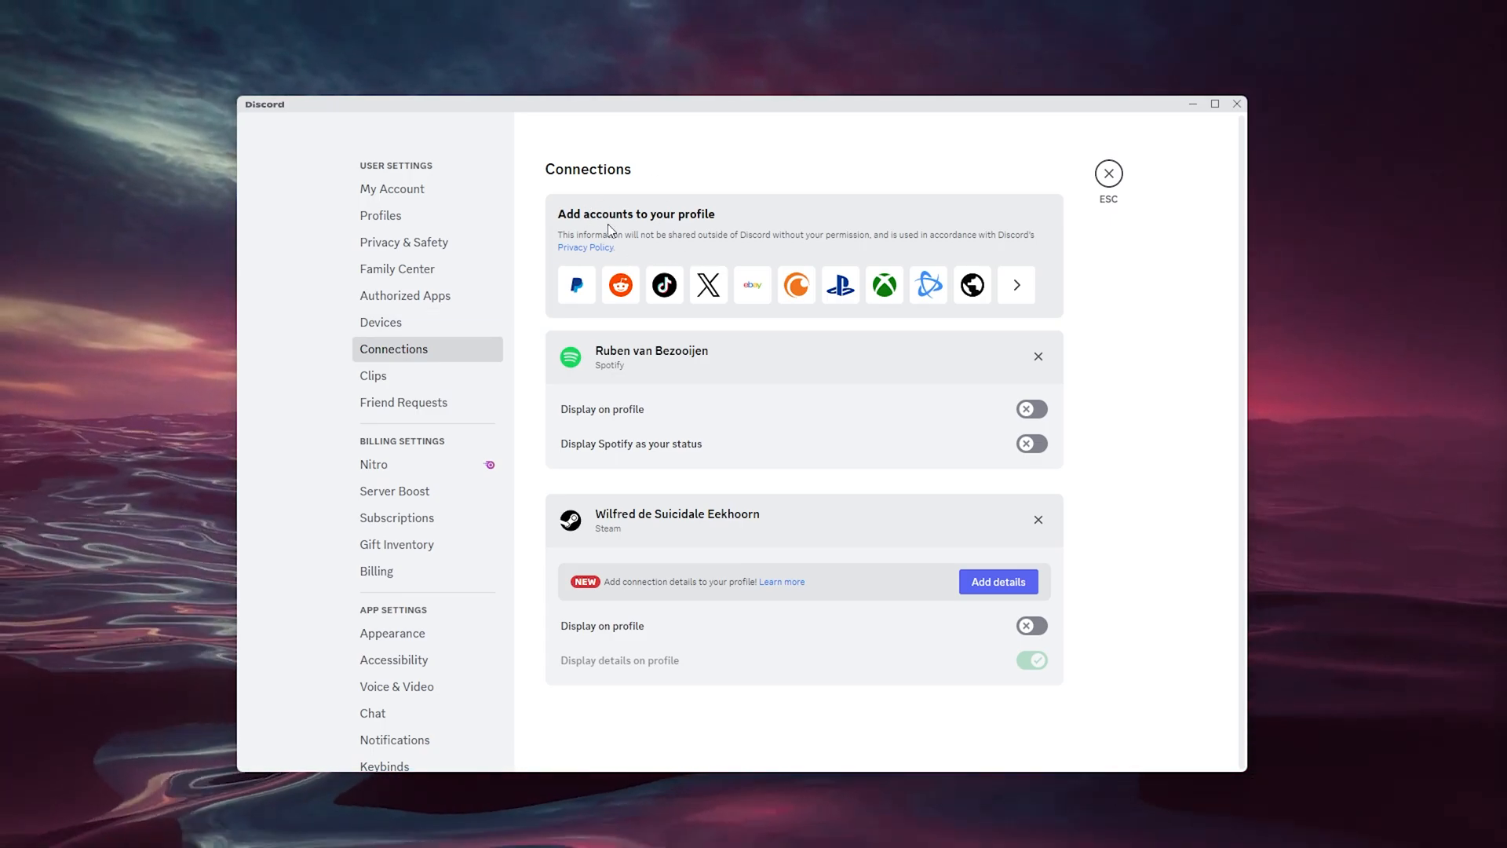
mouse_move(662, 284)
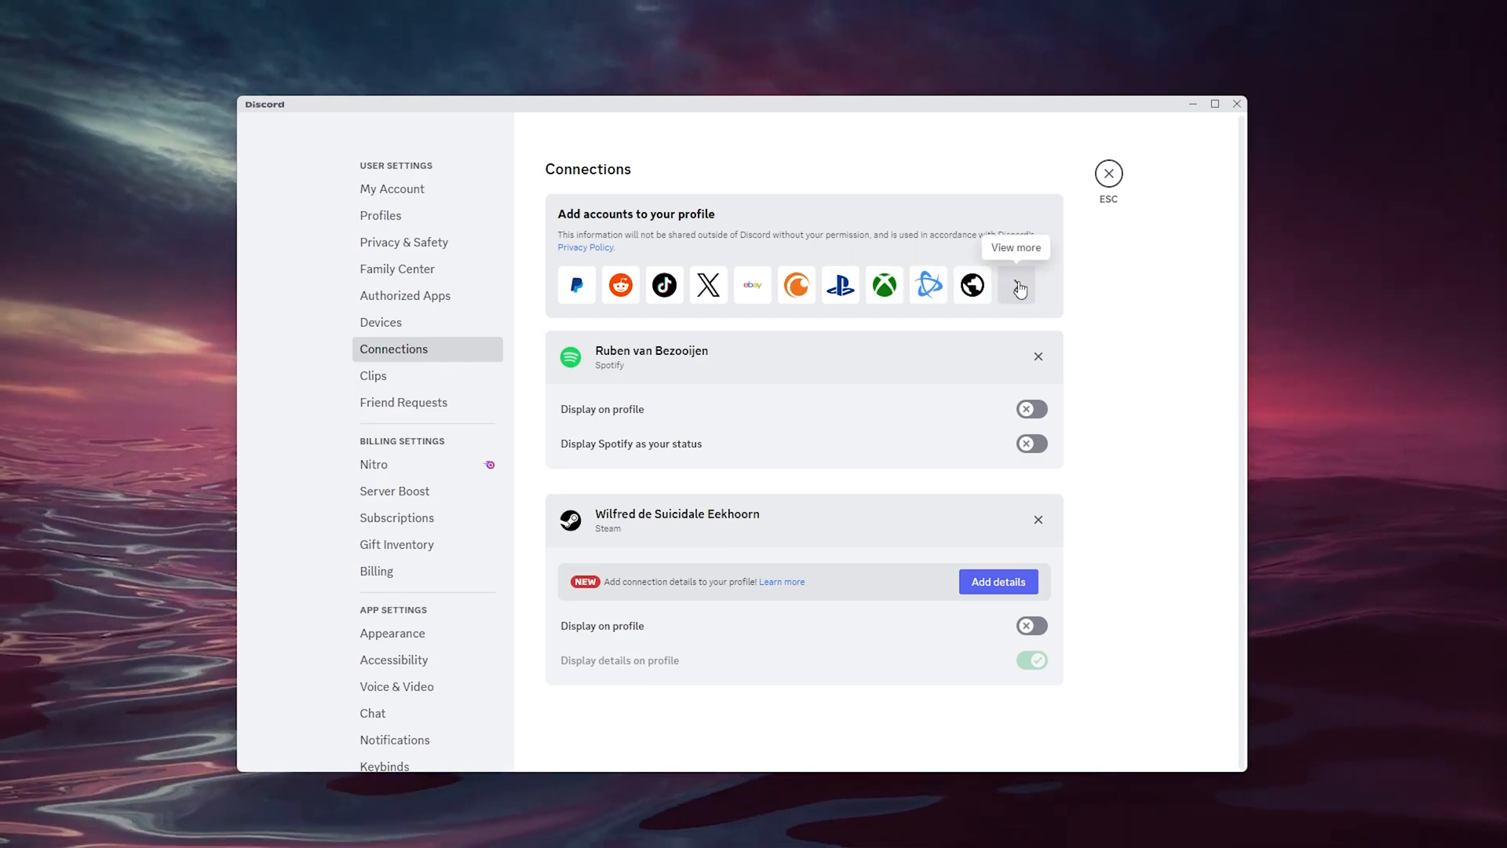
Expand the View more list of connectable services and pick League of Legends
click(1017, 285)
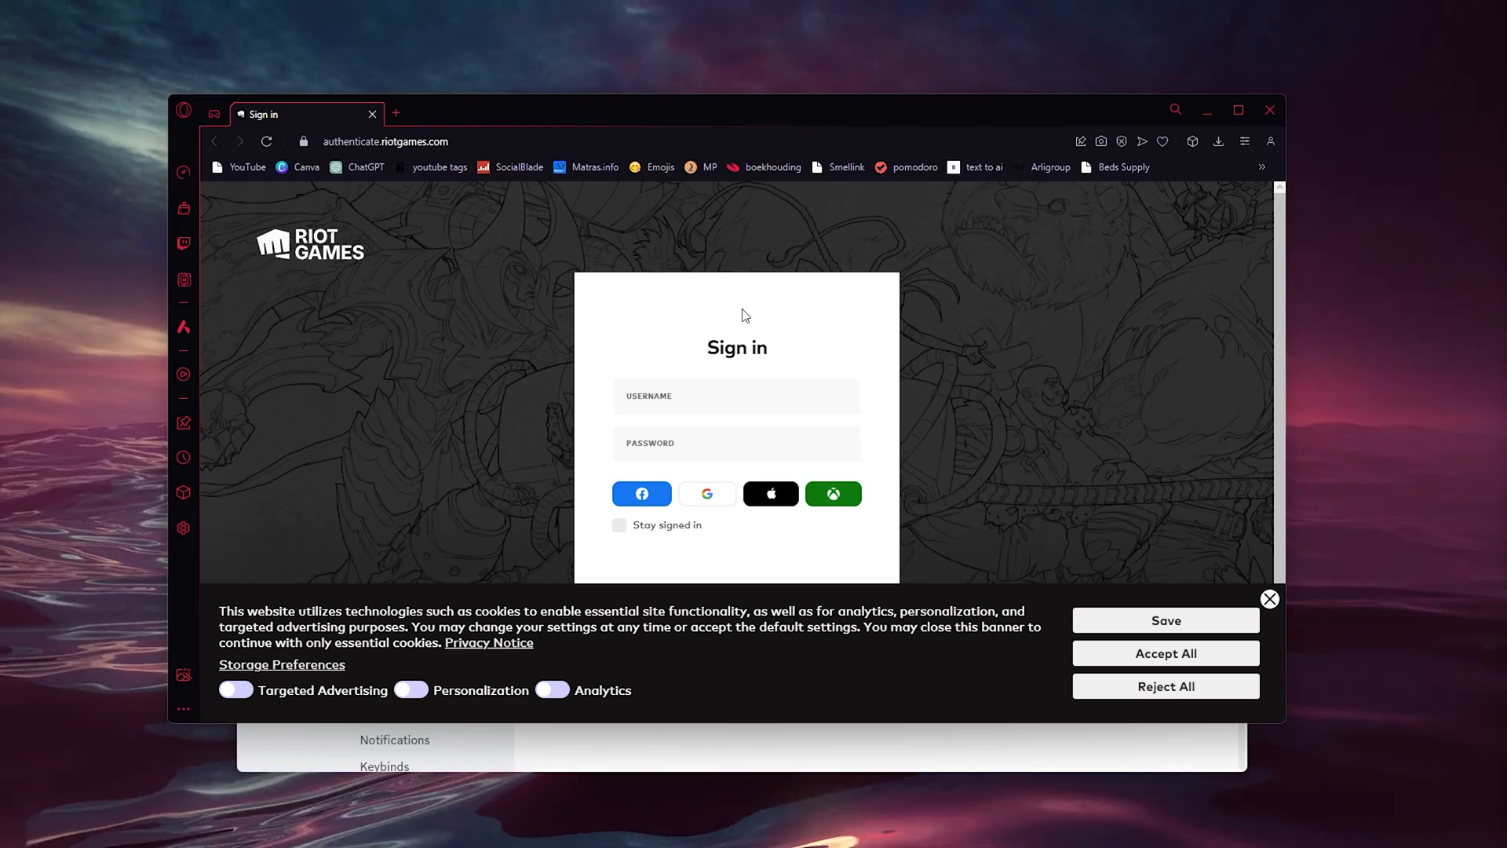
mouse_move(956, 471)
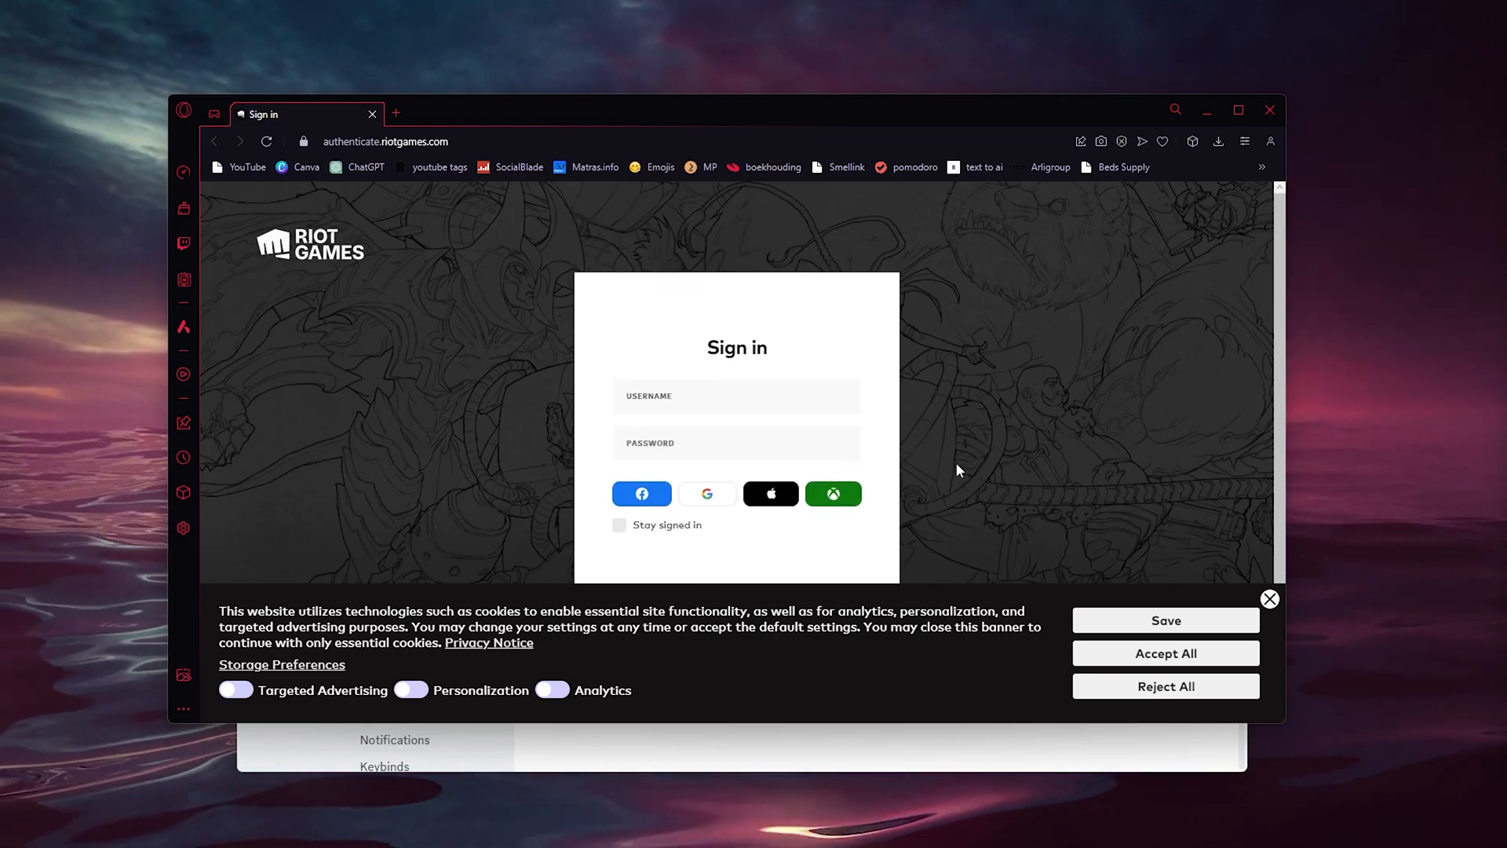
Dismiss the cookie consent banner on the Riot Games sign-in page
click(1268, 598)
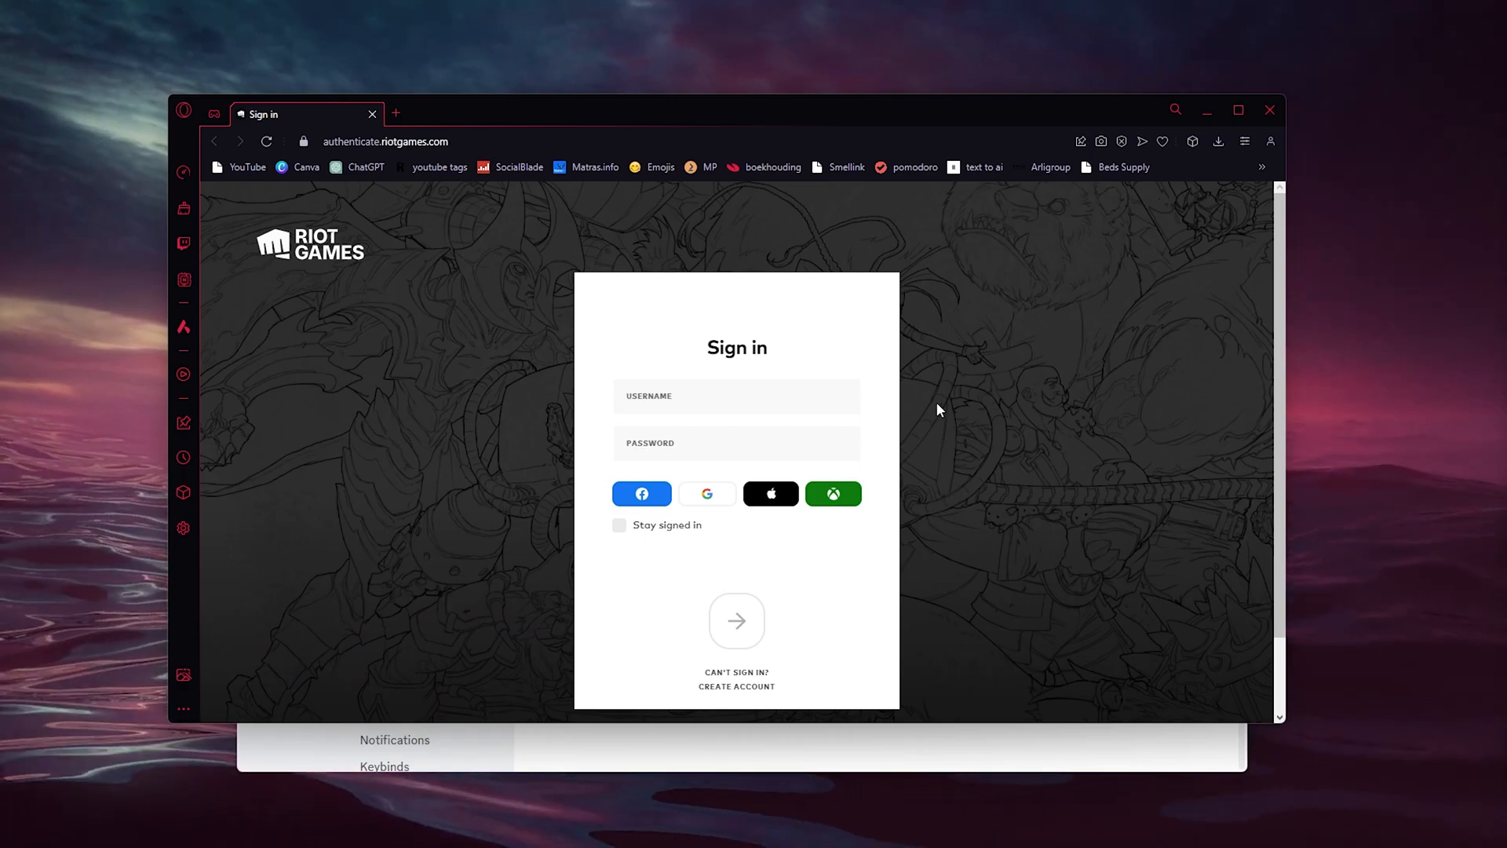
mouse_move(1269, 110)
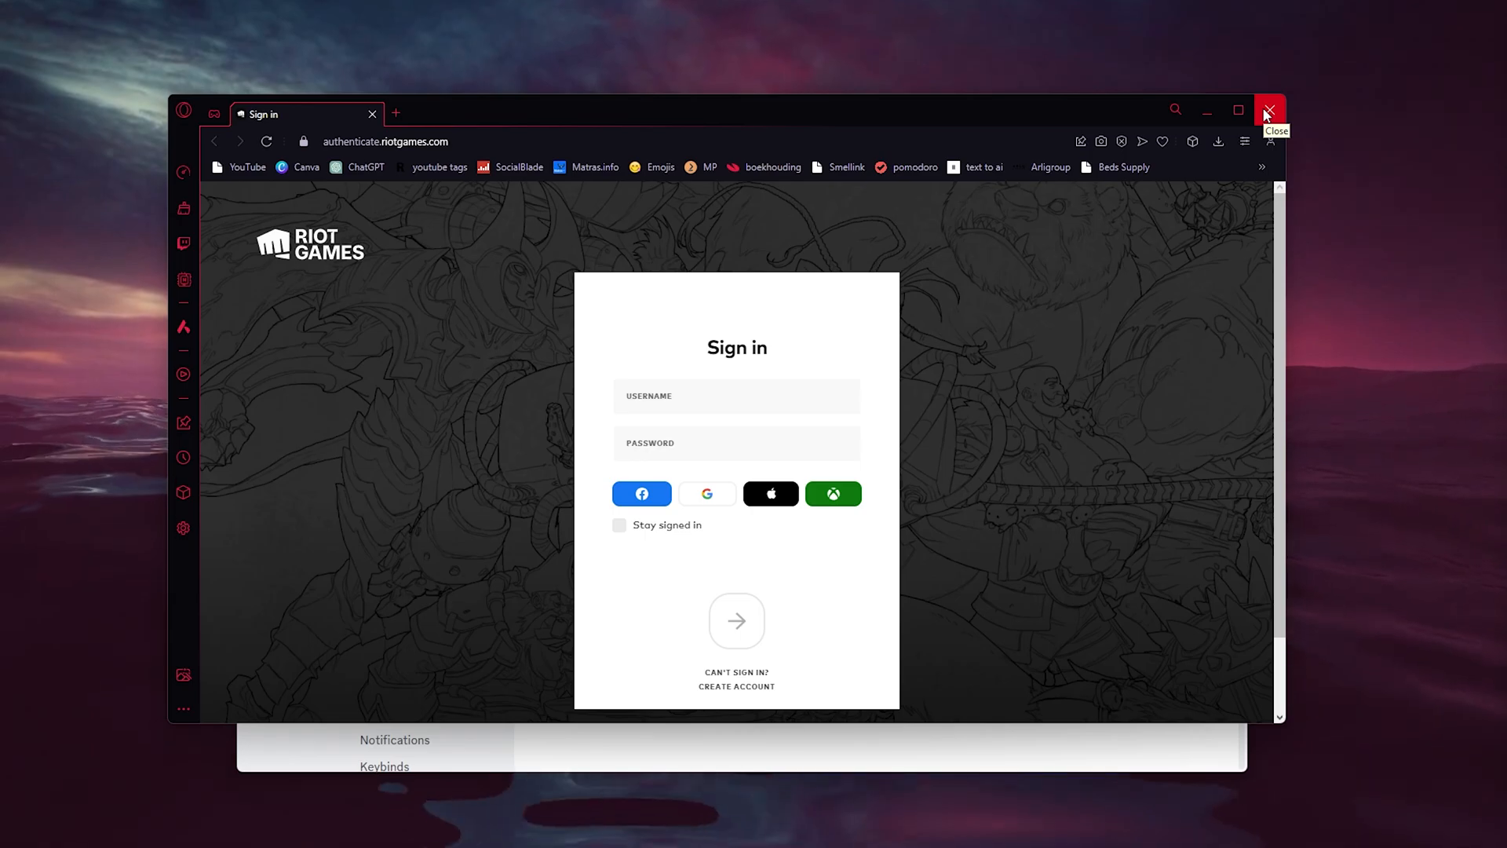
mouse_move(1268, 113)
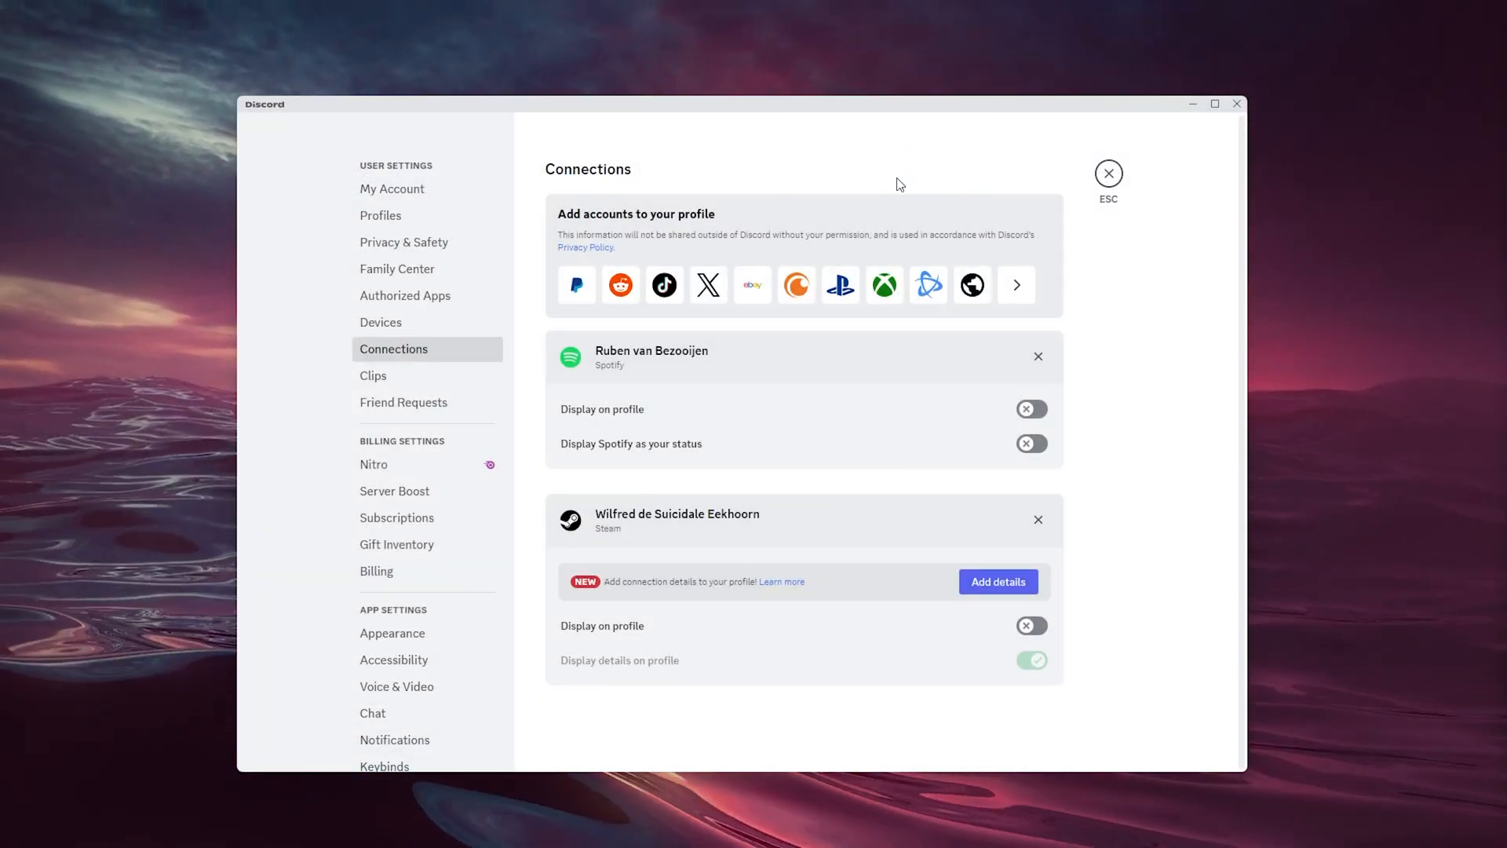
mouse_move(907, 180)
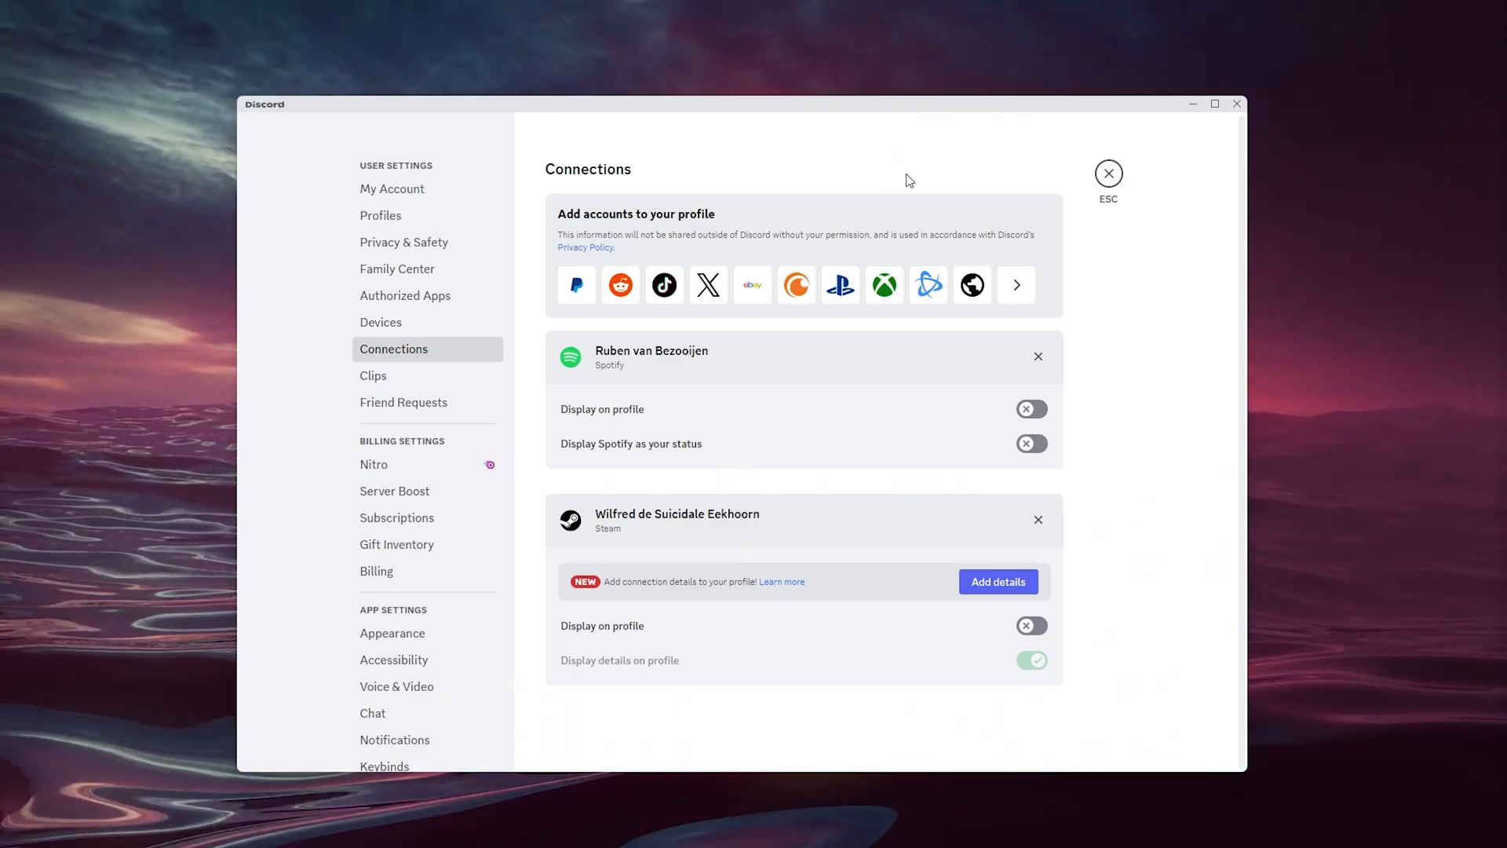